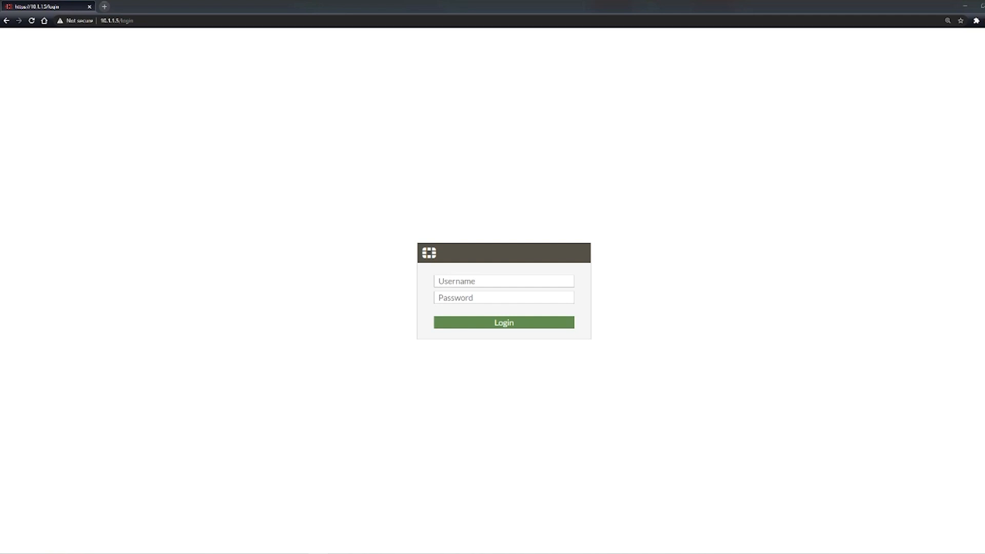
Log in to the FortiGate web GUI with the admin credentials.
{"action": "type", "text": "admin"}
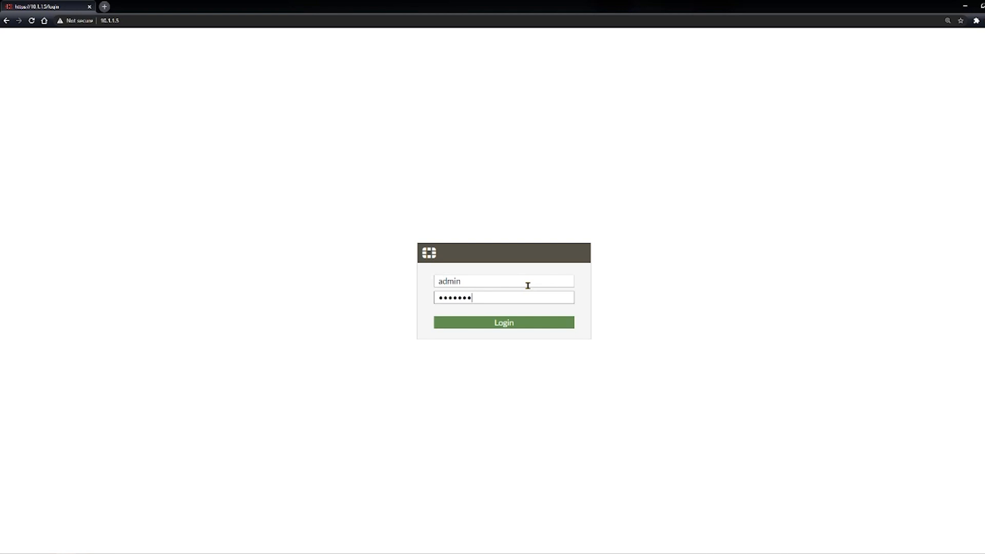
{"action": "left_click", "coordinate": [503, 323]}
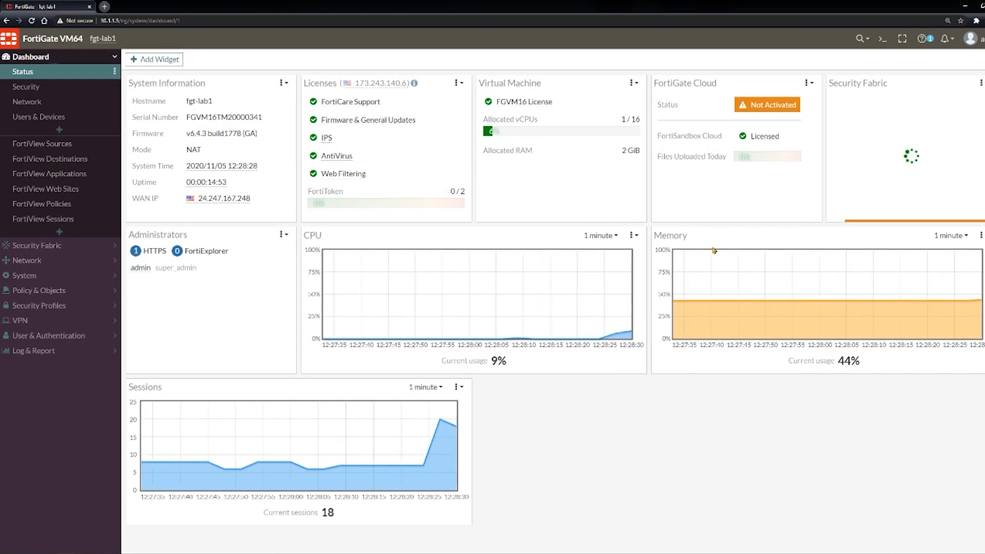
{"action": "mouse_move", "coordinate": [881, 38]}
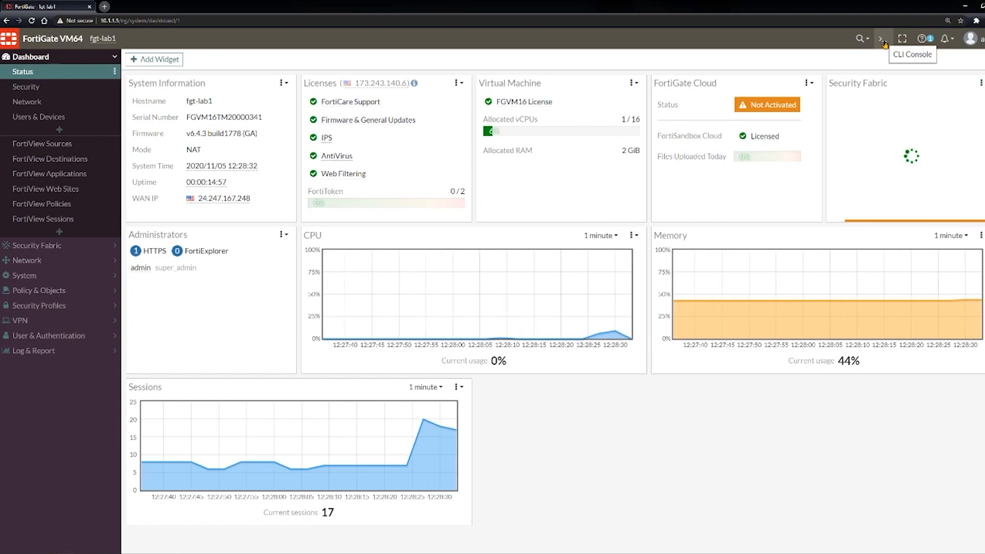
Open the CLI Console from the dashboard's top toolbar.
{"action": "left_click", "coordinate": [881, 38]}
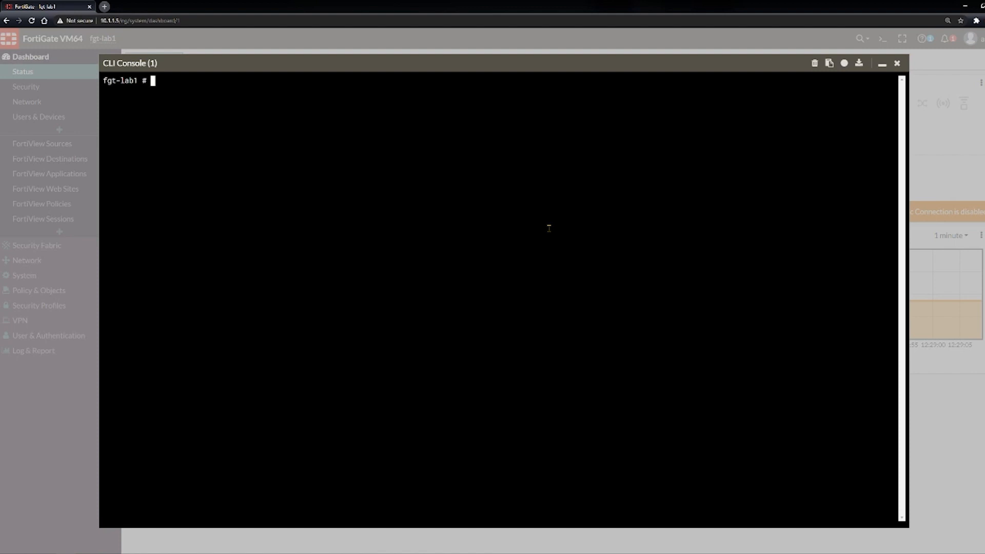
Run 'diag debug cli 8' in the console, enabling CLI debug messages for 24 minutes.
{"action": "type", "text": "d"}
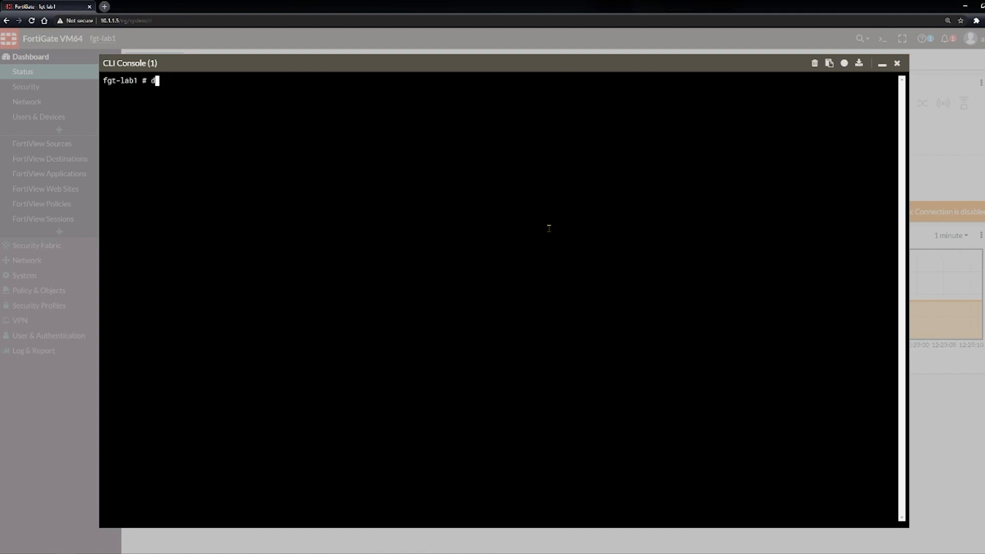
{"action": "key", "text": "Backspace"}
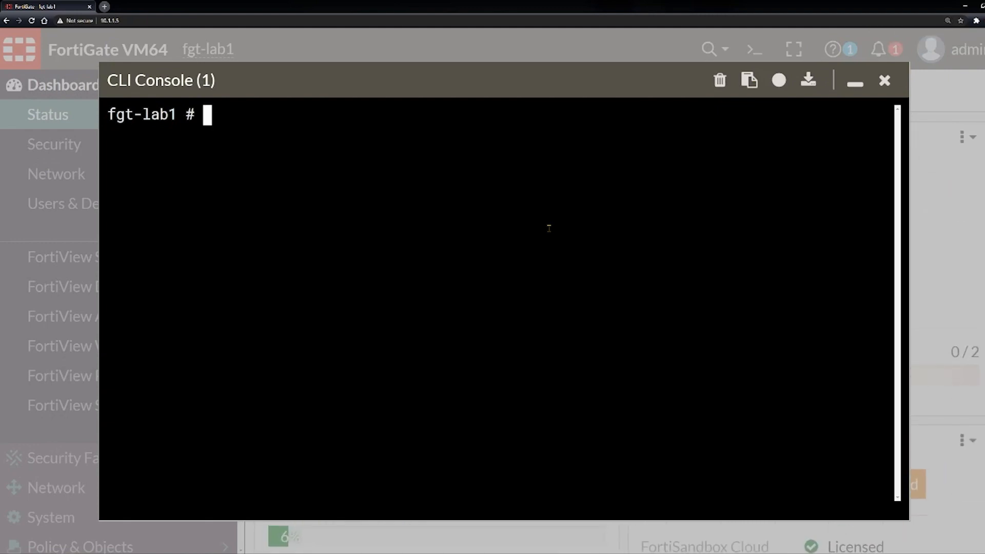
{"action": "type", "text": "diag debug"}
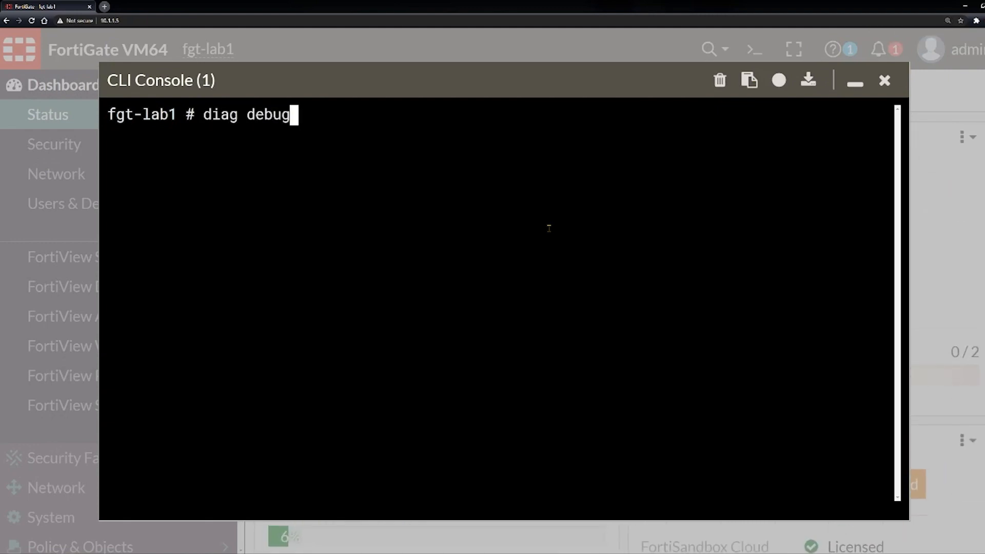
{"action": "type", "text": "cli"}
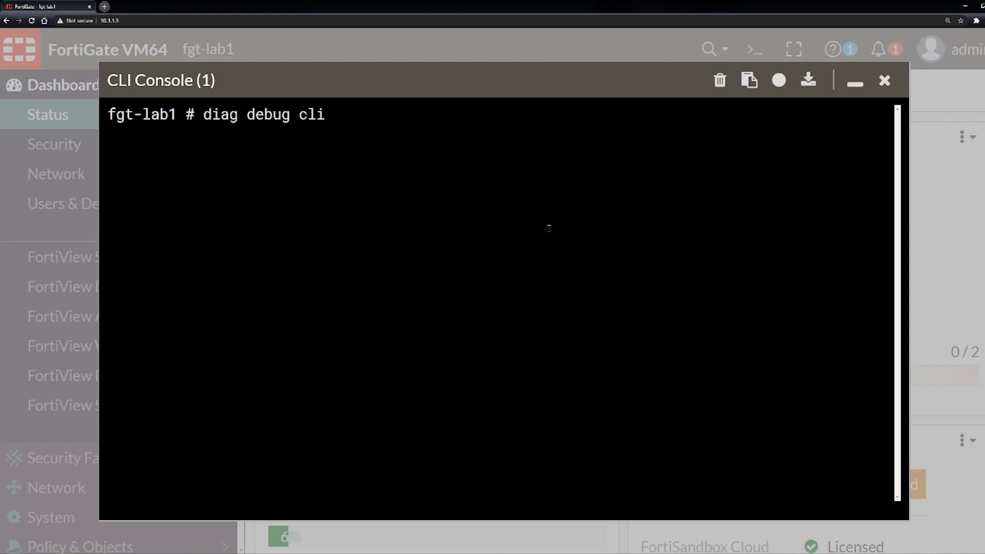
{"action": "type", "text": "8"}
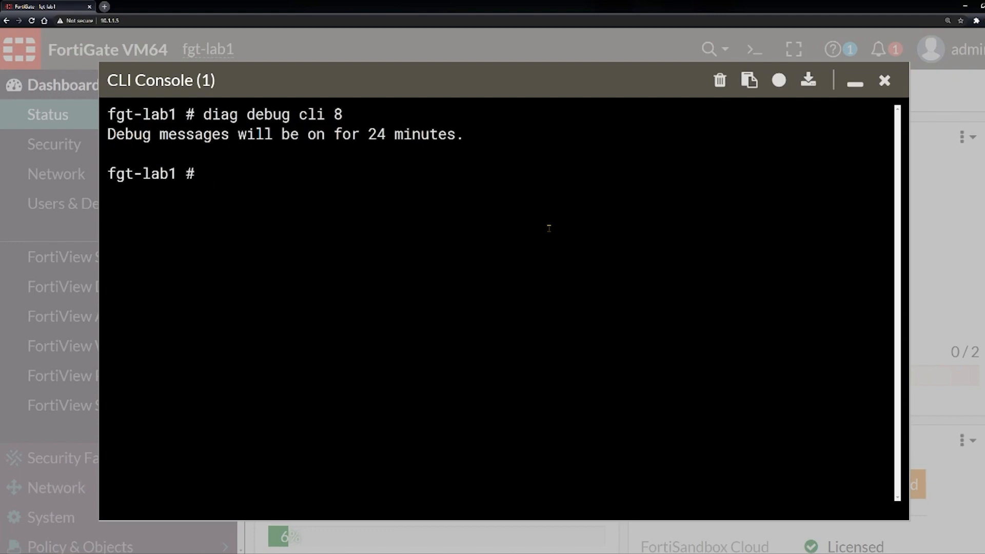
{"action": "type", "text": "di d"}
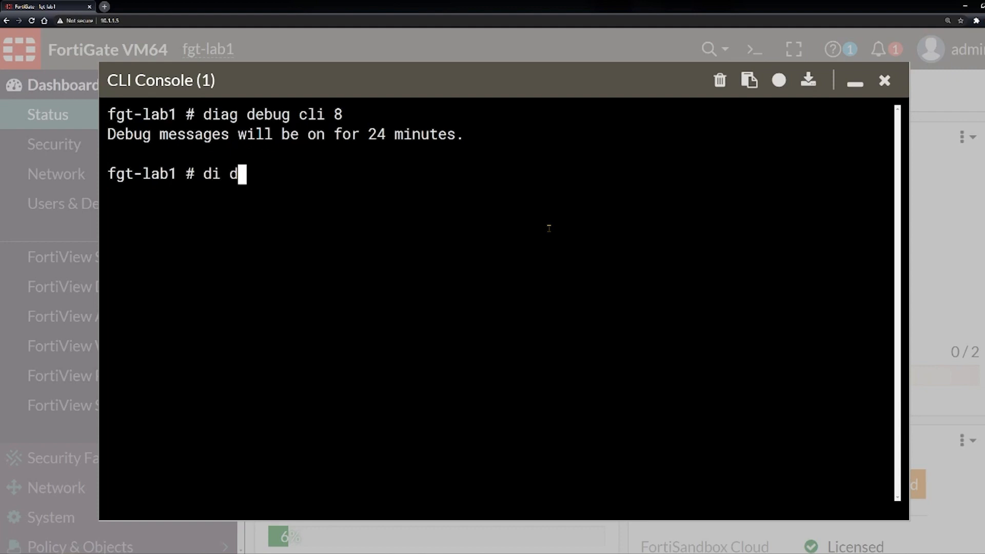
Enable debug output with 'di de en', minimize the console, and open System > Feature Visibility.
{"action": "type", "text": "e en"}
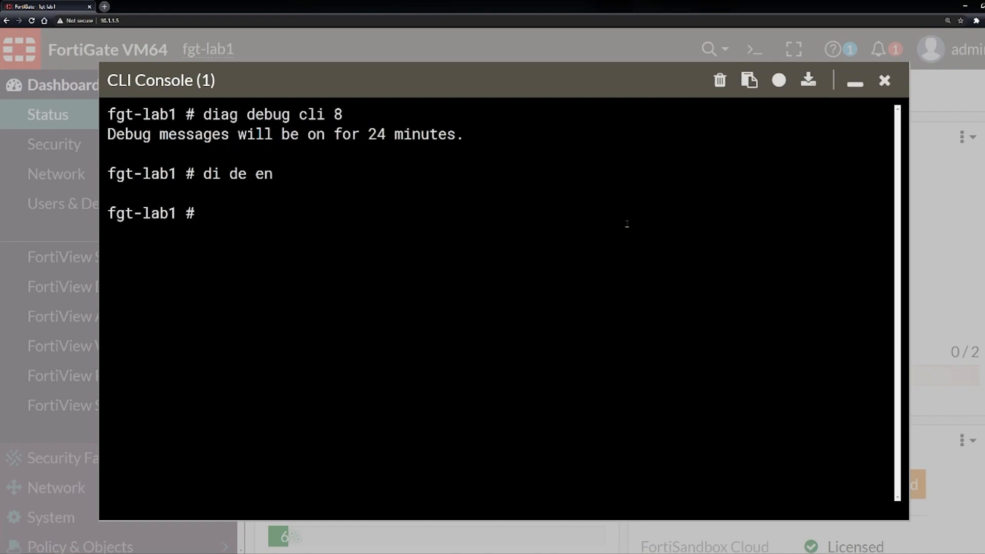
{"action": "left_click", "coordinate": [853, 80]}
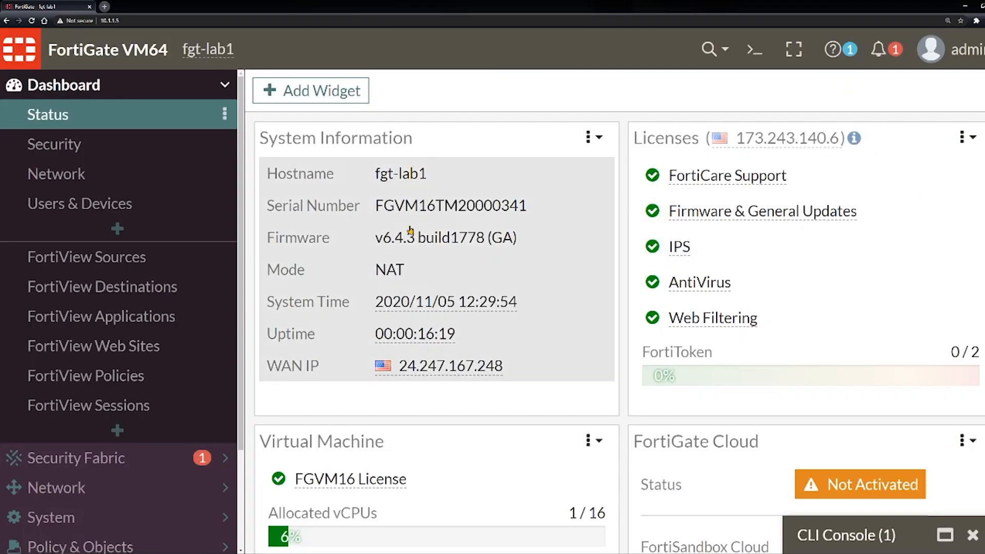
{"action": "scroll", "scroll_direction": "down", "scroll_amount": 3}
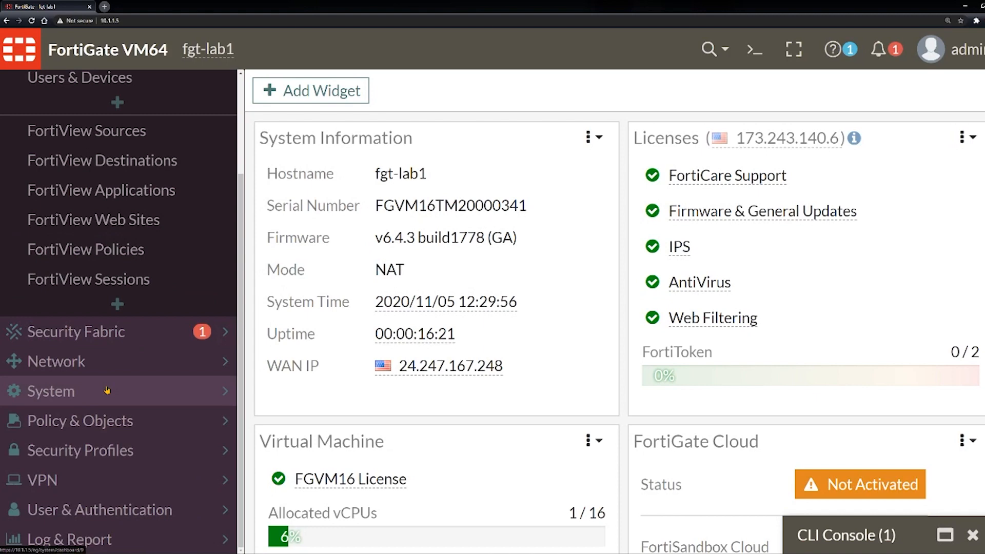
{"action": "left_click", "coordinate": [46, 391]}
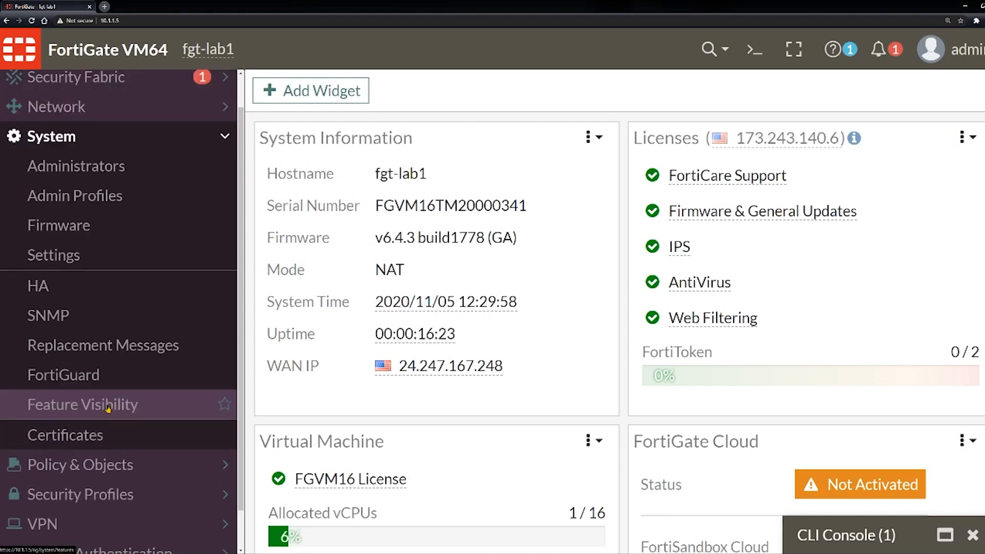
{"action": "left_click", "coordinate": [82, 404]}
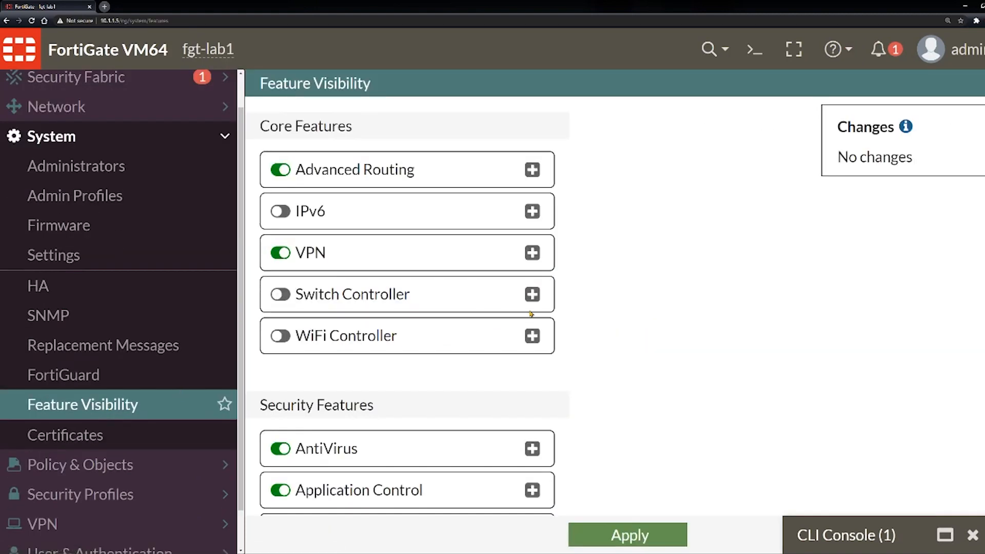
Switch off Certificates under Additional Features, apply, and dismiss the success notification.
{"action": "scroll", "scroll_direction": "down", "scroll_amount": 3}
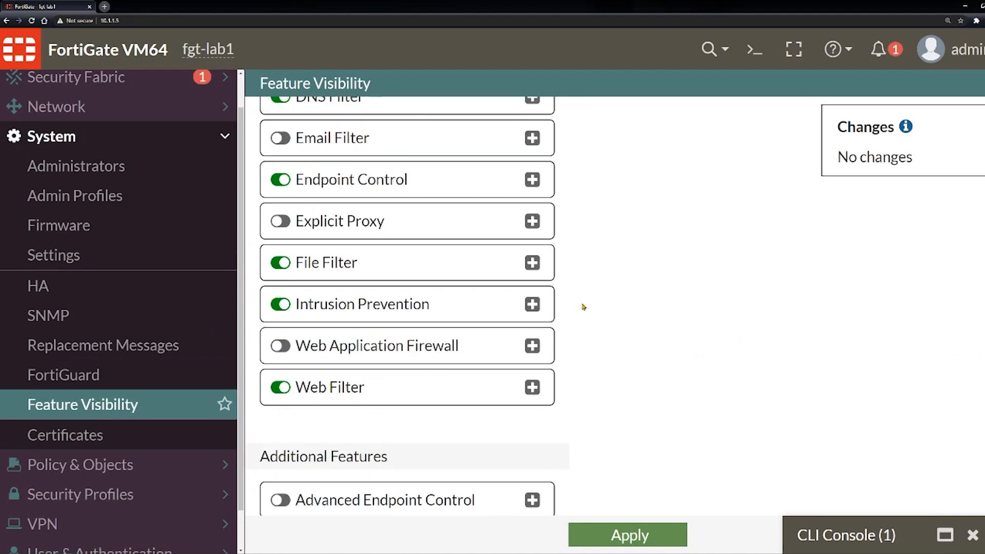
{"action": "scroll", "scroll_direction": "down", "scroll_amount": 3}
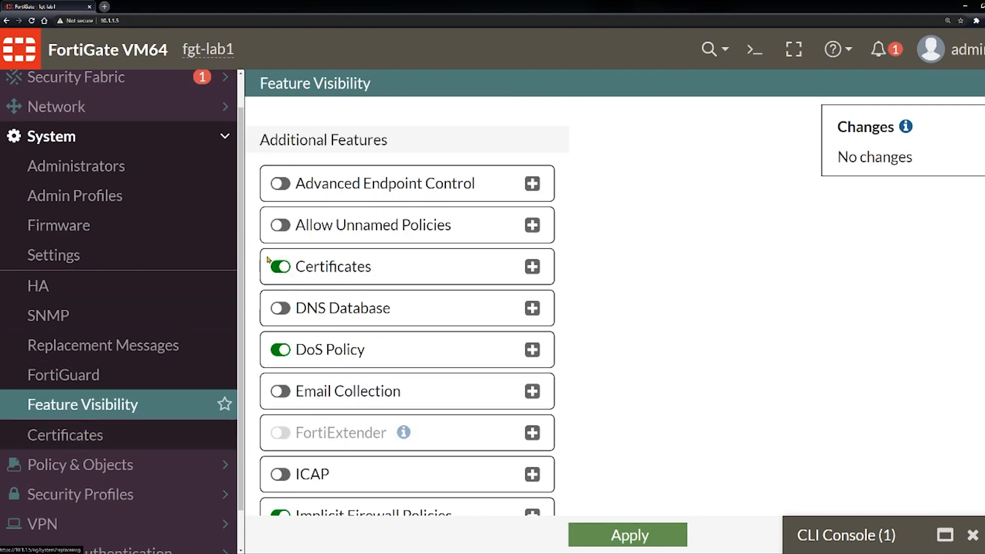
{"action": "left_click", "coordinate": [280, 267]}
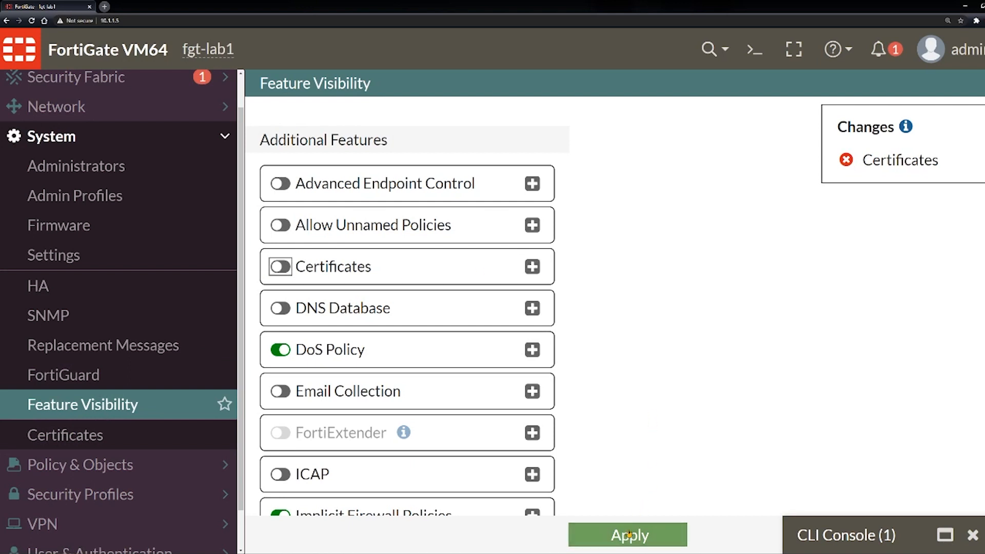
{"action": "left_click", "coordinate": [628, 535]}
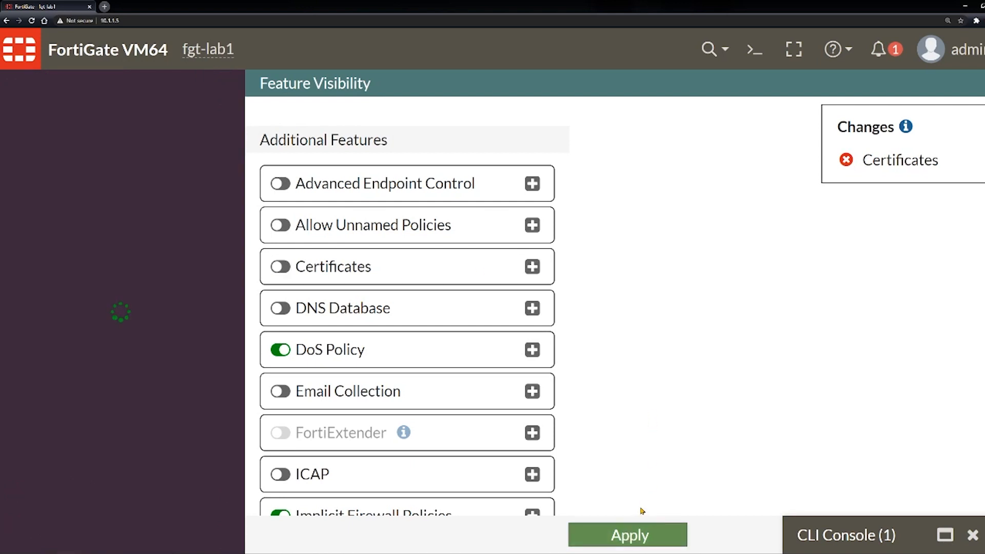
{"action": "left_click", "coordinate": [628, 535]}
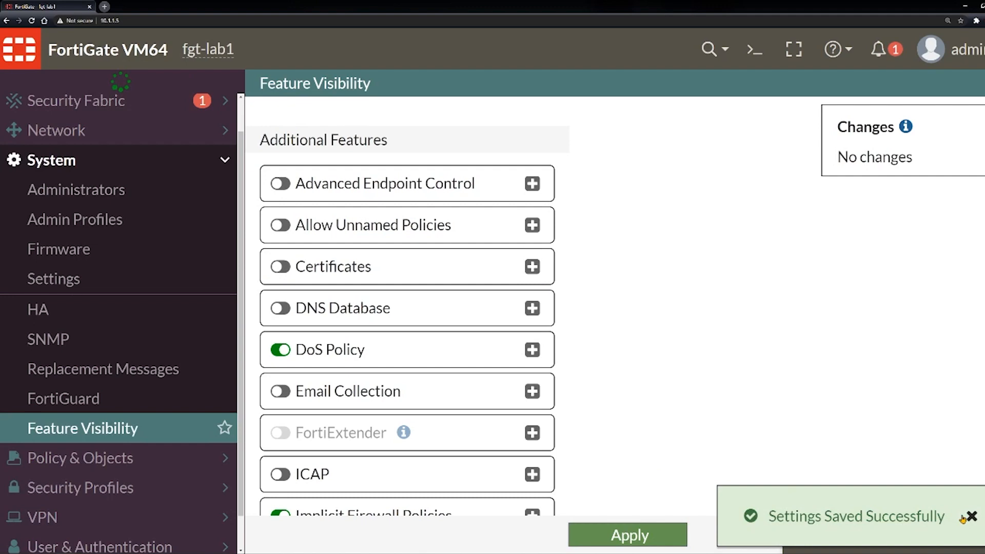